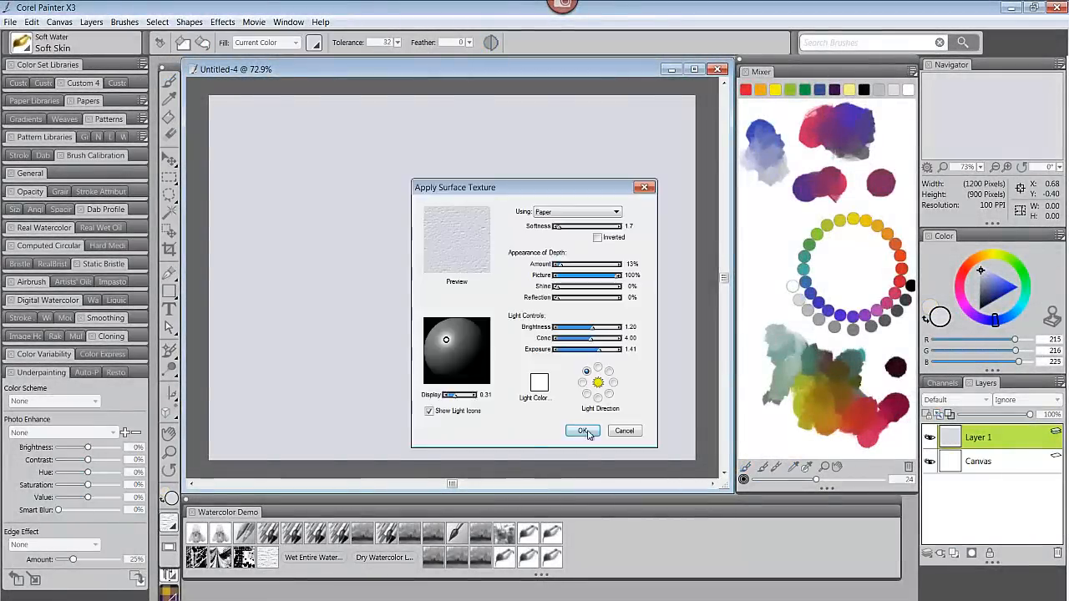
- Apply the Paper surface texture to the canvas before laying the washes
{"action": "left_click", "coordinate": [584, 431]}
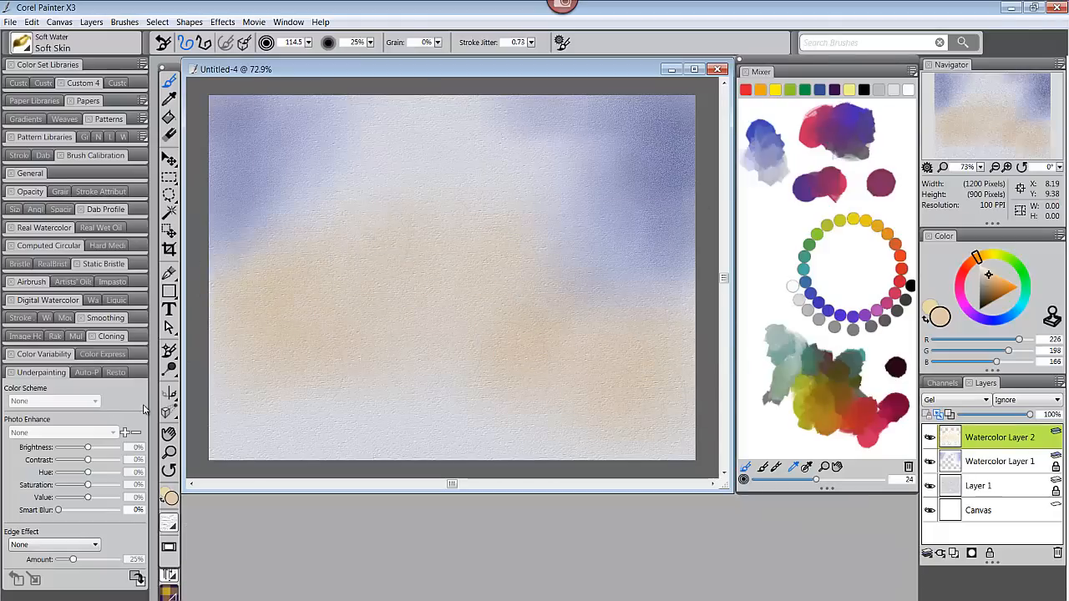
- Paint blue-grey sky washes with Soft Water and Happy Zen feather brushes on new watercolor layers
{"action": "left_click", "coordinate": [287, 22]}
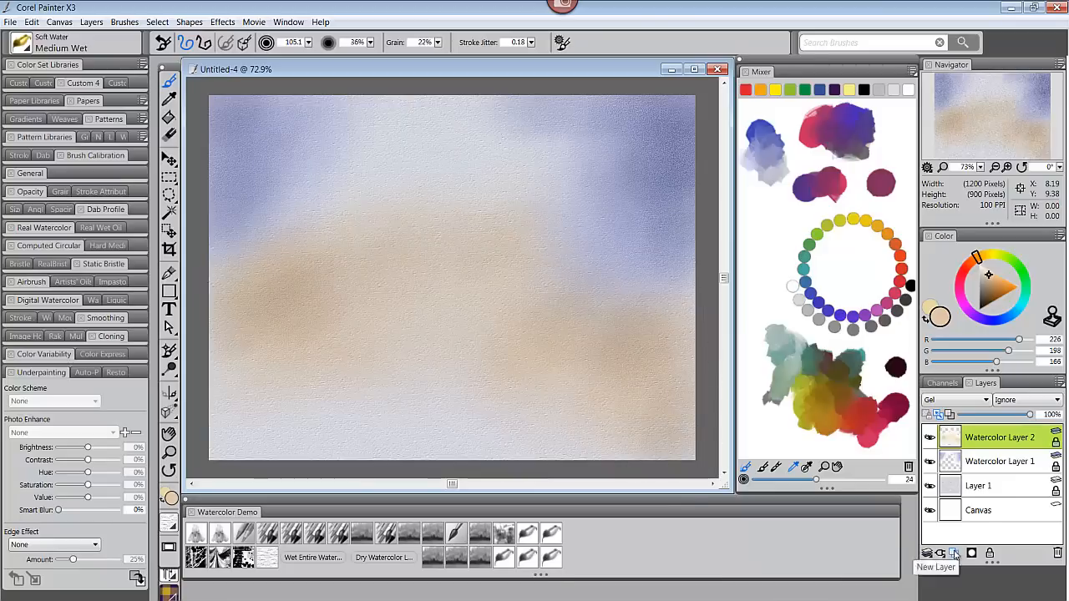
{"action": "left_click", "coordinate": [953, 553]}
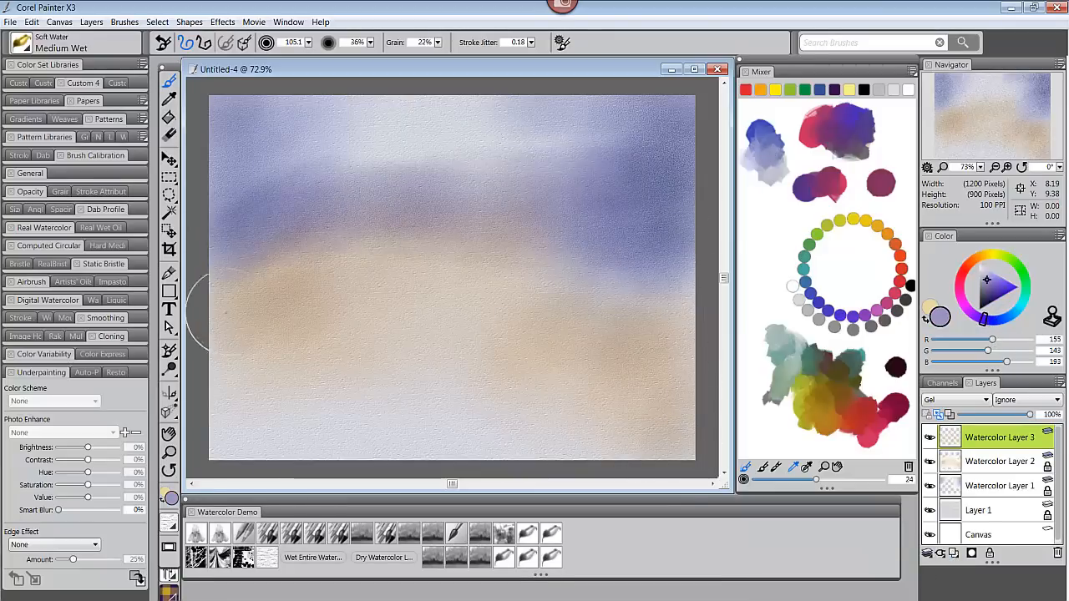
{"action": "mouse_move", "coordinate": [305, 204]}
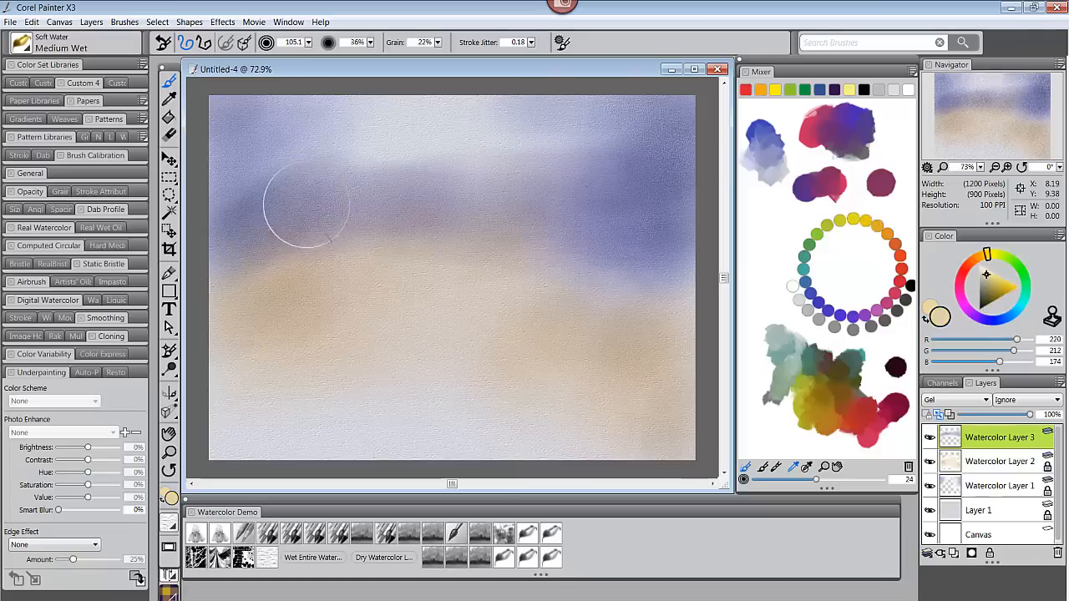
{"action": "left_click", "coordinate": [1000, 461]}
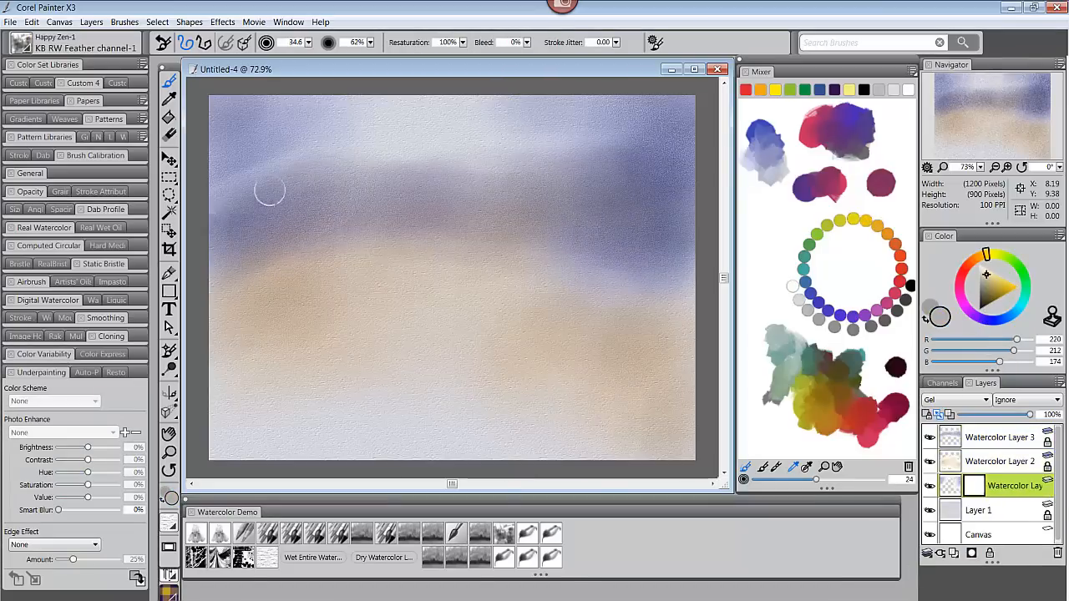
{"action": "mouse_move", "coordinate": [361, 183]}
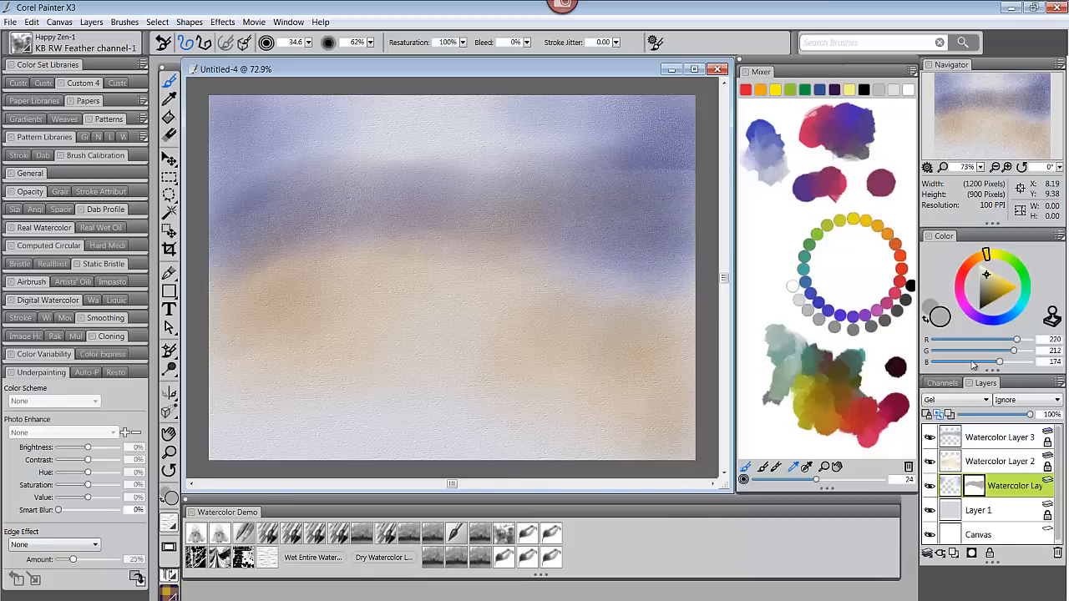
{"action": "left_click", "coordinate": [999, 461]}
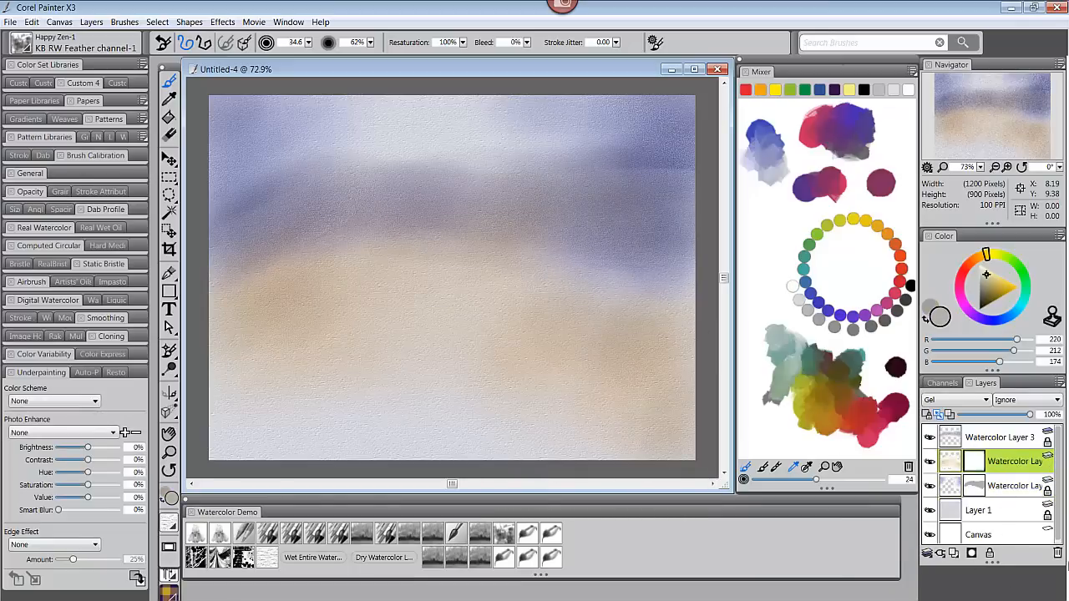
{"action": "mouse_move", "coordinate": [598, 201]}
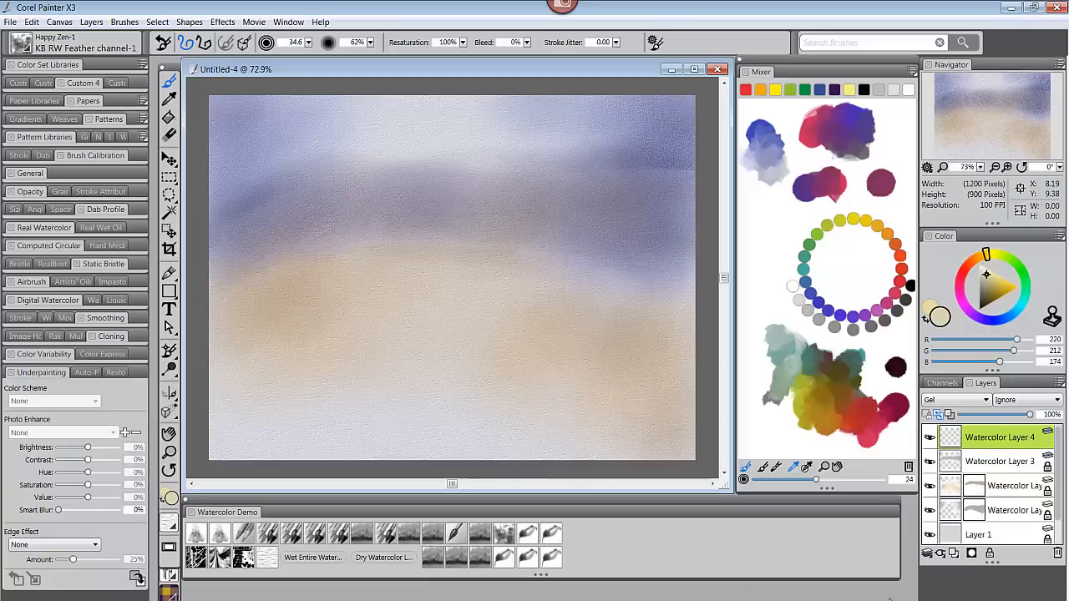
- Paint dark teal foliage and a distant treeline with Cool Spring leaf brushes, adding brown edges
{"action": "left_click", "coordinate": [989, 287]}
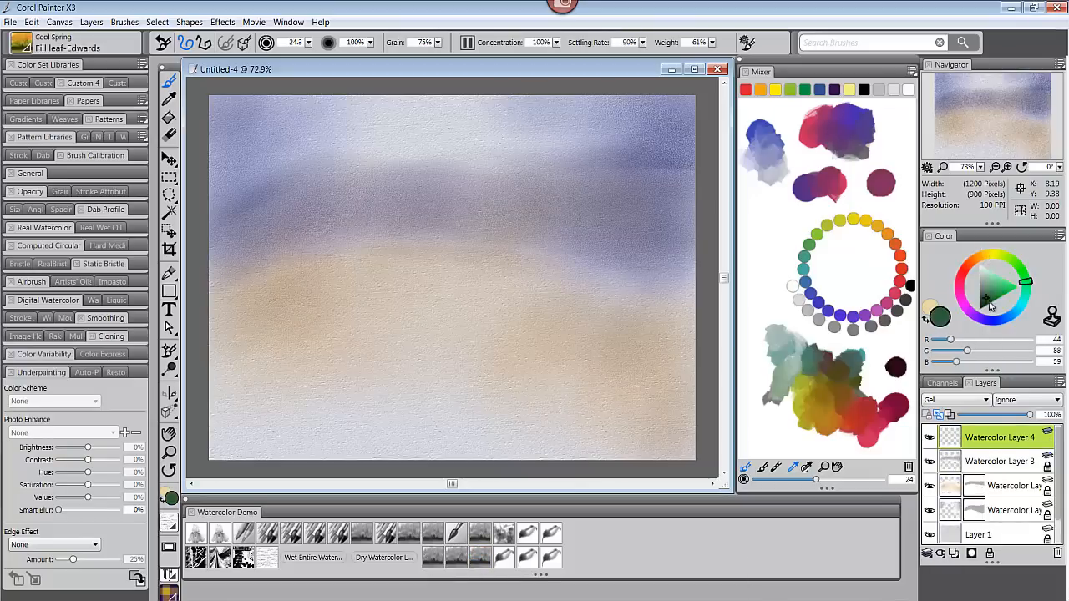
{"action": "left_click_drag", "start_coordinate": [301, 243], "coordinate": [376, 293]}
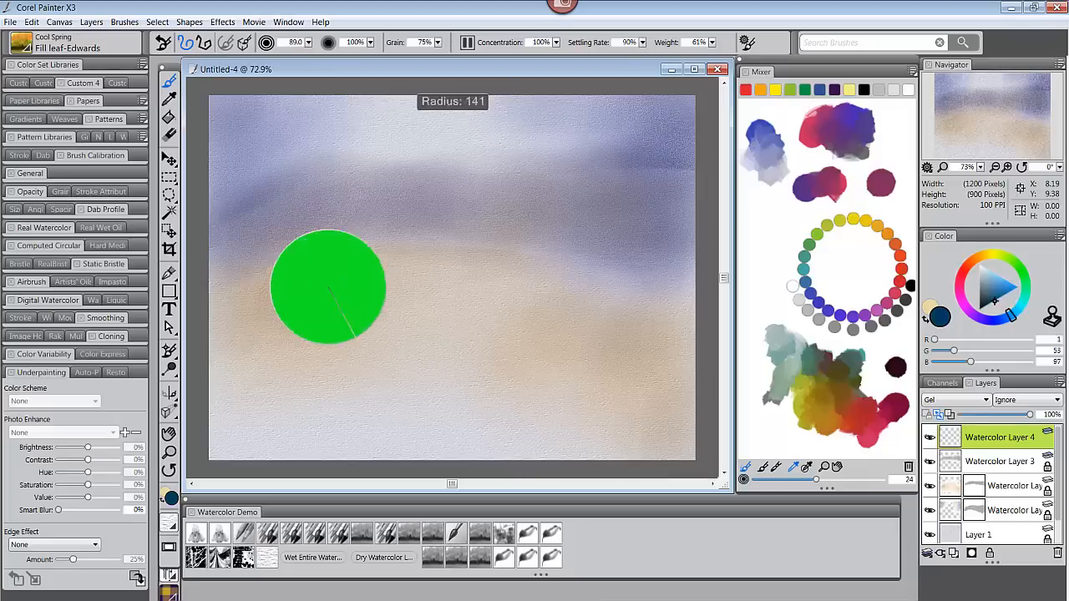
{"action": "left_click_drag", "start_coordinate": [334, 301], "coordinate": [393, 284]}
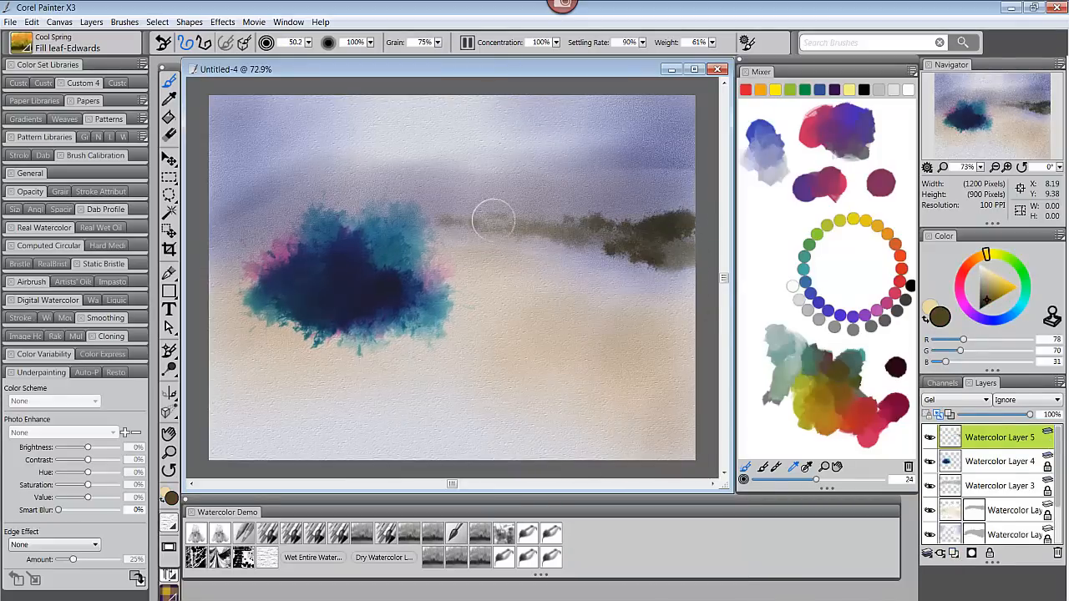
{"action": "left_click_drag", "start_coordinate": [493, 217], "coordinate": [631, 254]}
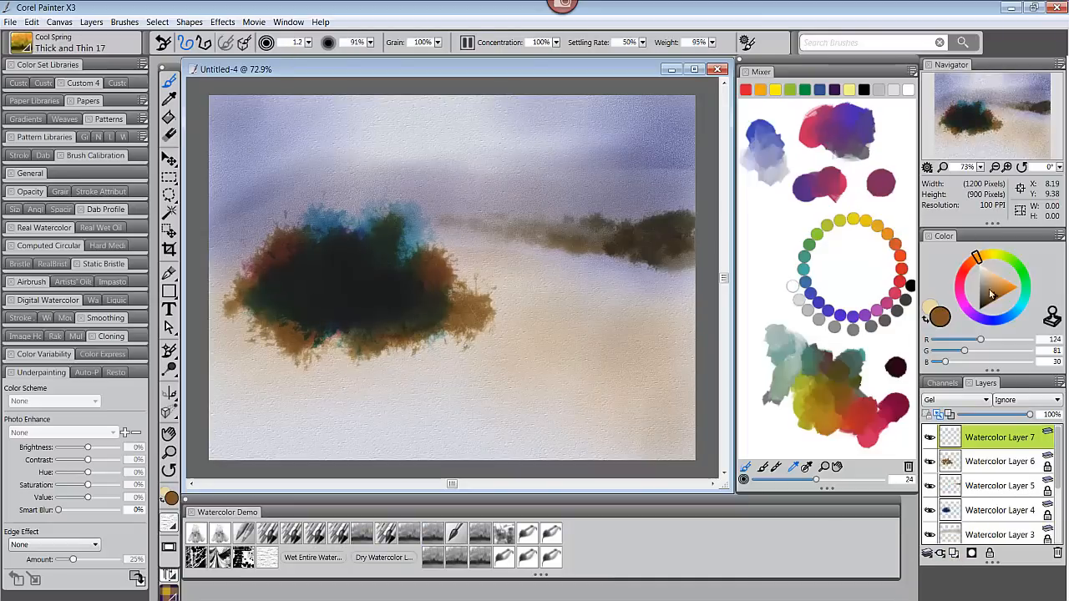
{"action": "left_click_drag", "start_coordinate": [364, 304], "coordinate": [351, 410]}
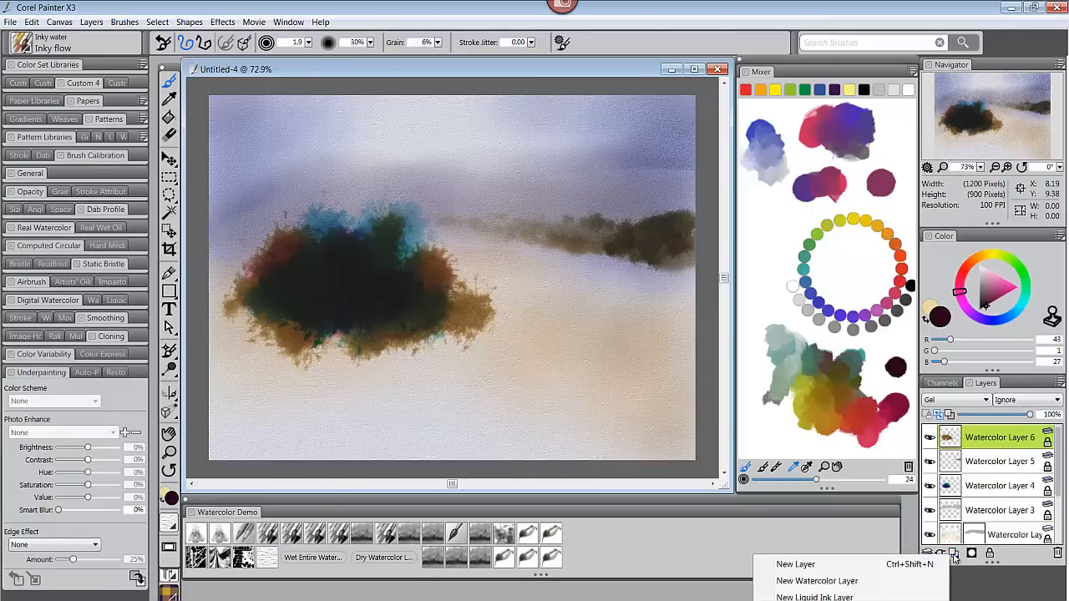
- Stroke in the trunk, branches and ground shadow on a new layer, then hide that layer
{"action": "left_click", "coordinate": [817, 581]}
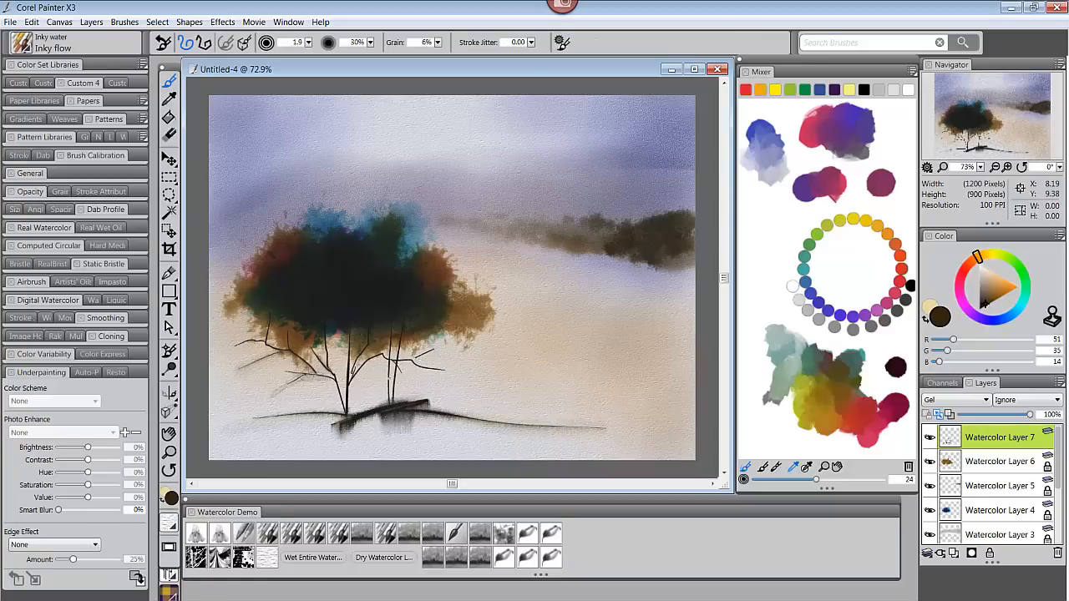
{"action": "left_click", "coordinate": [999, 511]}
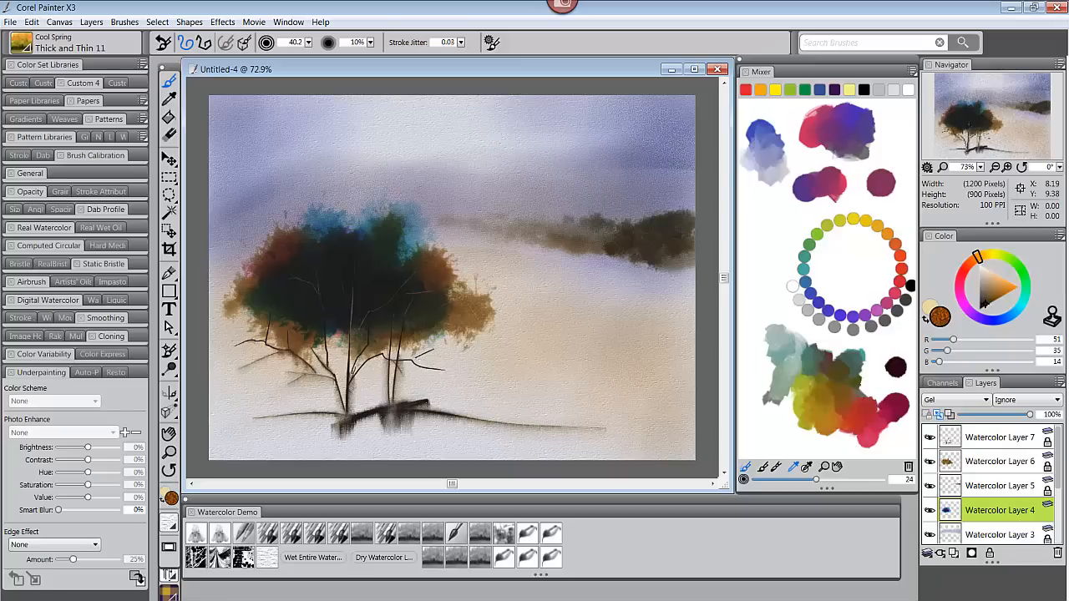
{"action": "left_click", "coordinate": [999, 461]}
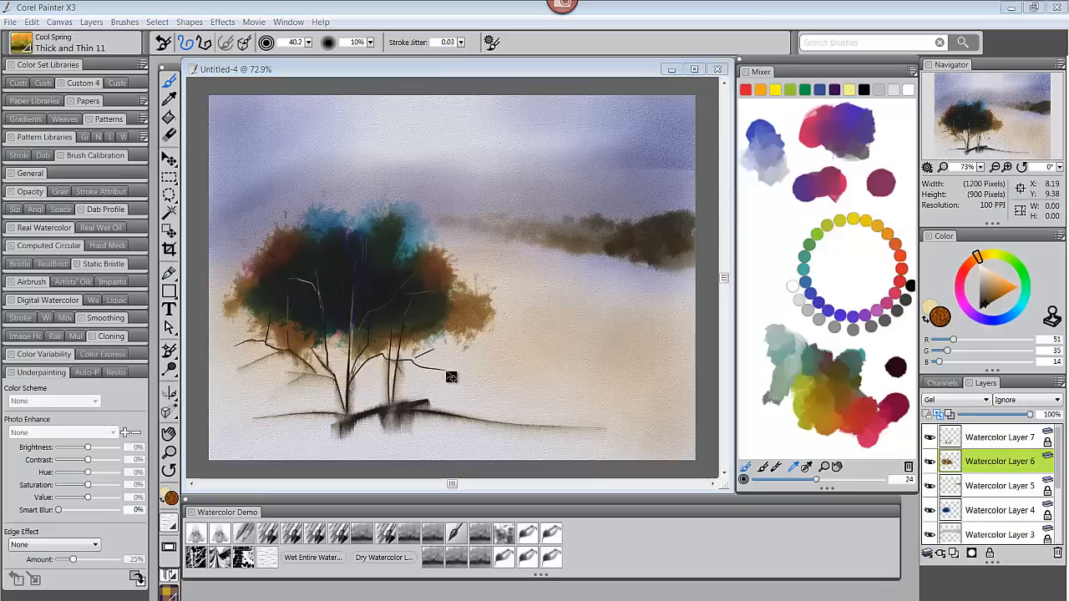
{"action": "left_click", "coordinate": [32, 22]}
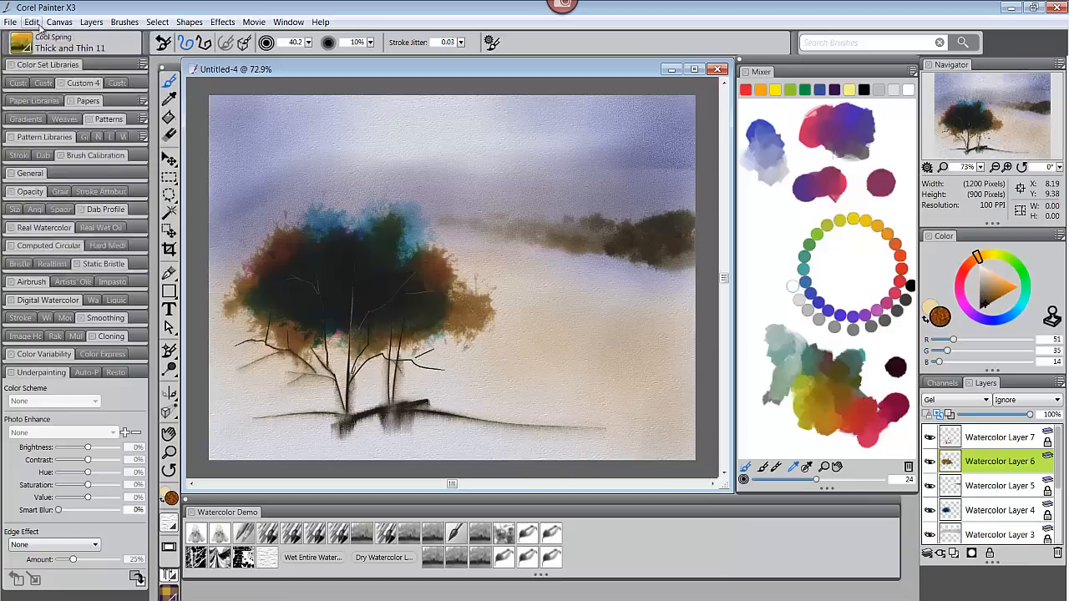
{"action": "left_click", "coordinate": [999, 438]}
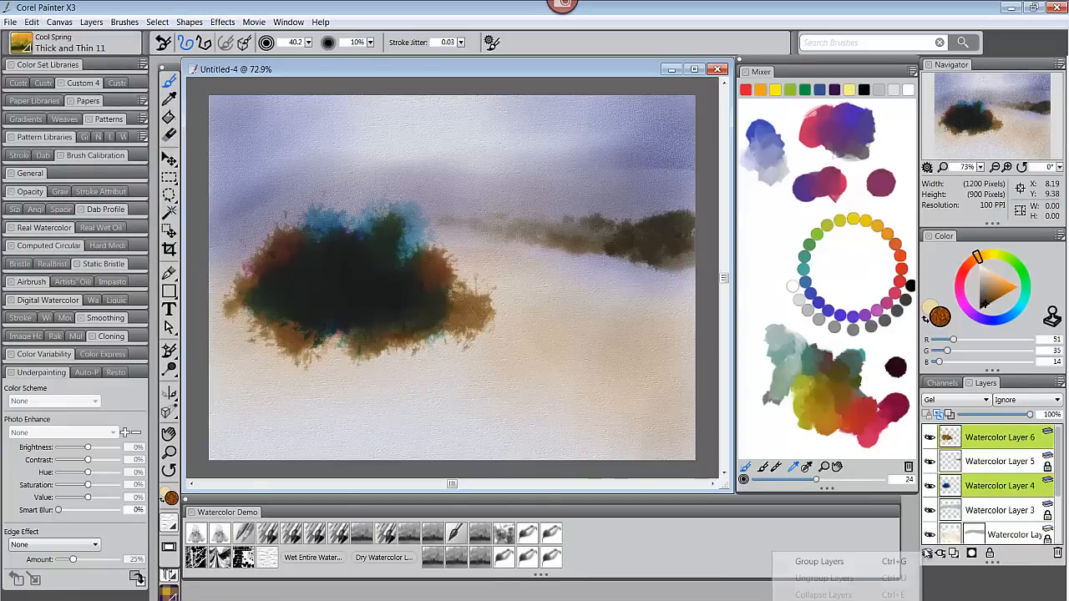
- Group the foliage layers and paint more dark foliage into the bush inside Group 1
{"action": "left_click", "coordinate": [819, 562]}
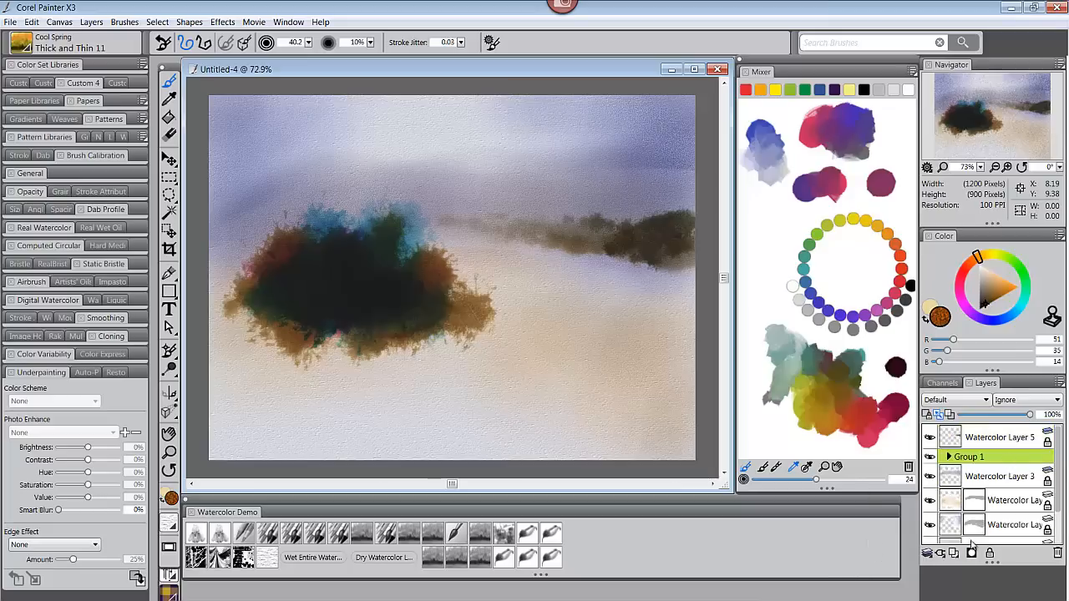
{"action": "right_click", "coordinate": [999, 476]}
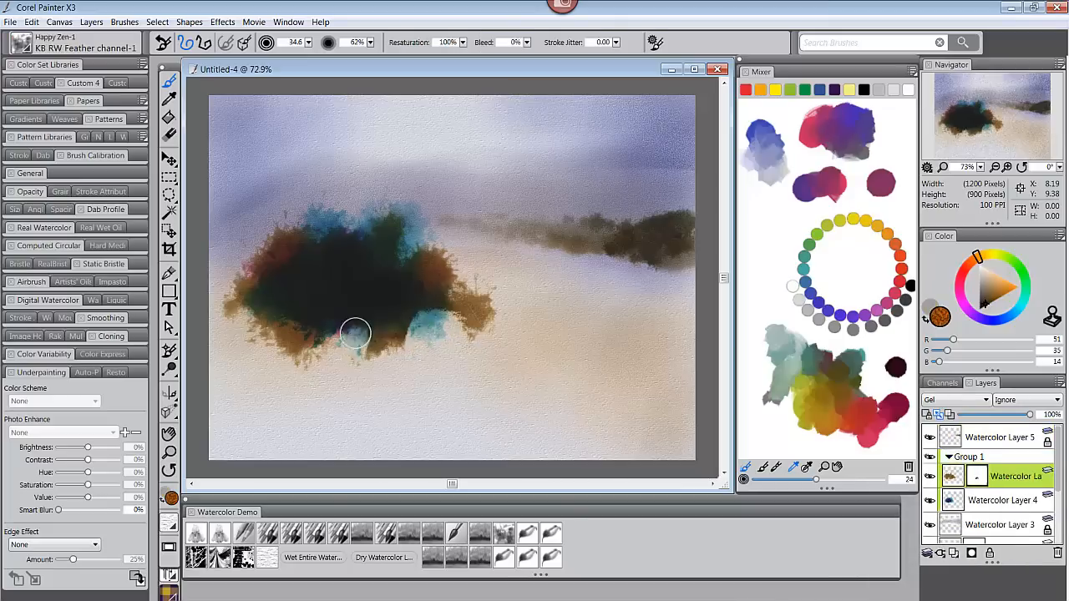
{"action": "left_click", "coordinate": [1003, 502]}
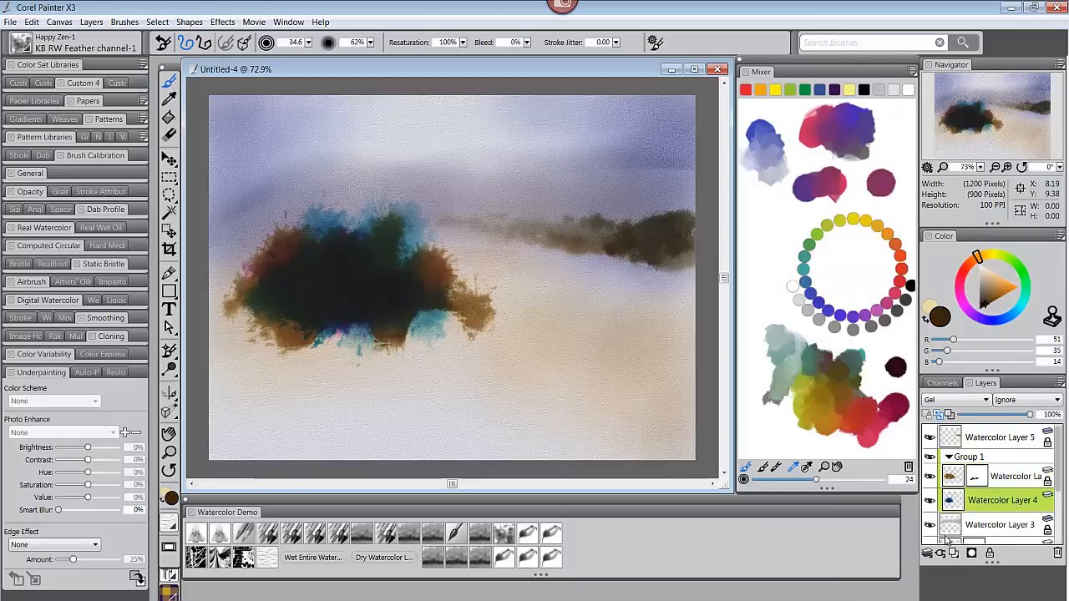
{"action": "left_click_drag", "start_coordinate": [351, 334], "coordinate": [392, 351]}
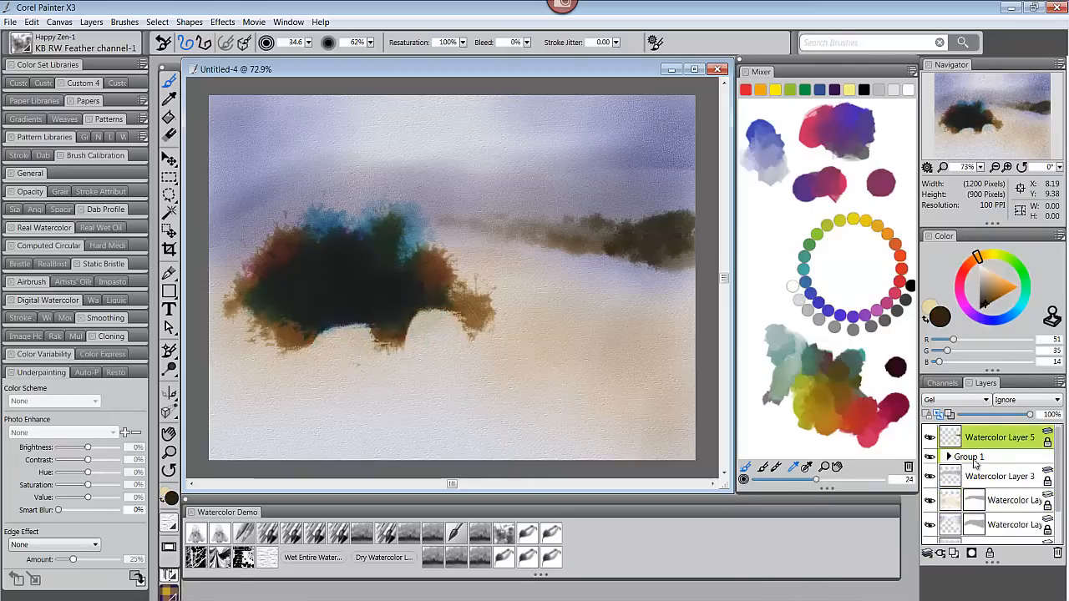
{"action": "left_click", "coordinate": [949, 456]}
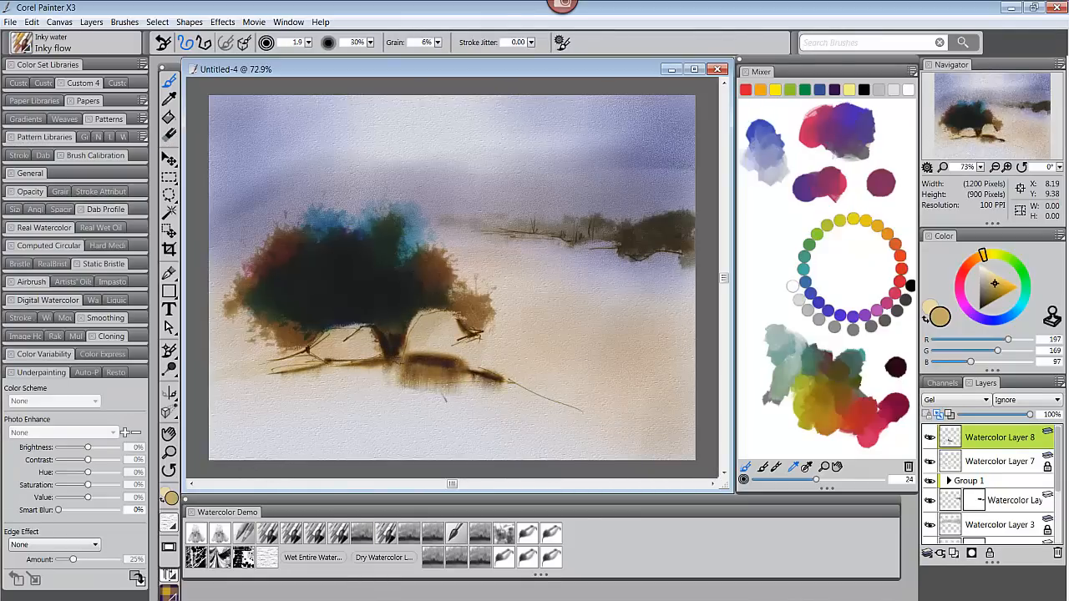
- Unhide the trunk layer and draw fine twigs through the foliage with pencil and Scratchboard tools
{"action": "left_click", "coordinate": [999, 461]}
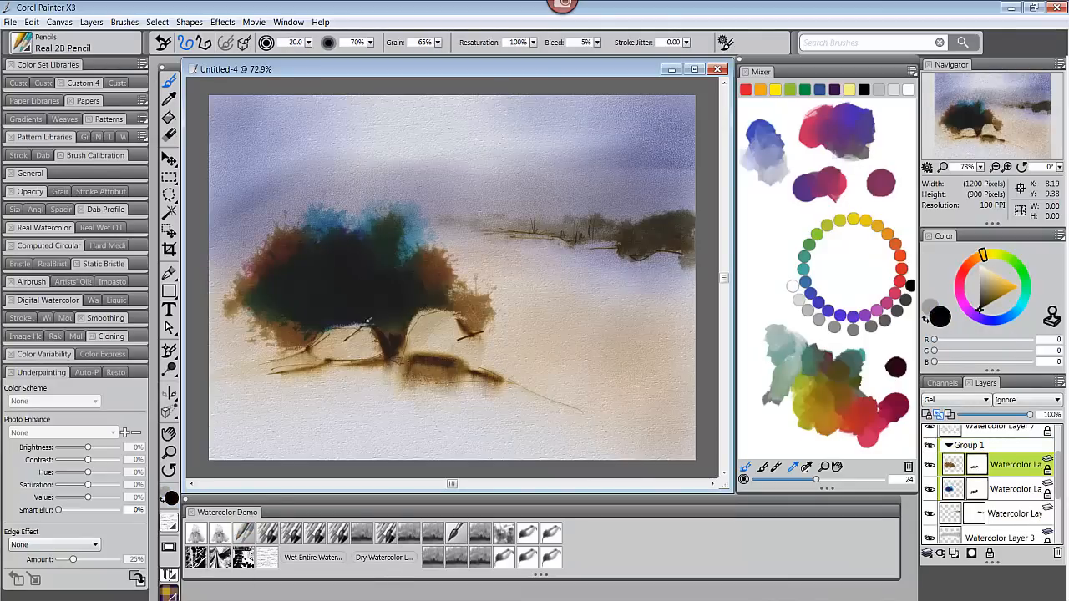
{"action": "left_click", "coordinate": [1016, 488]}
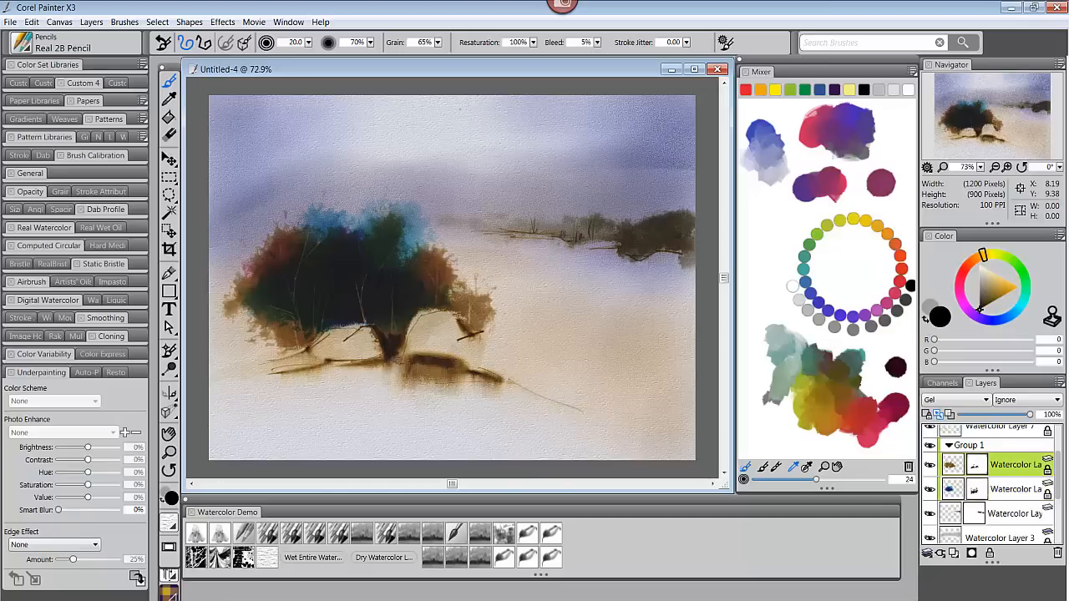
{"action": "left_click", "coordinate": [1016, 488]}
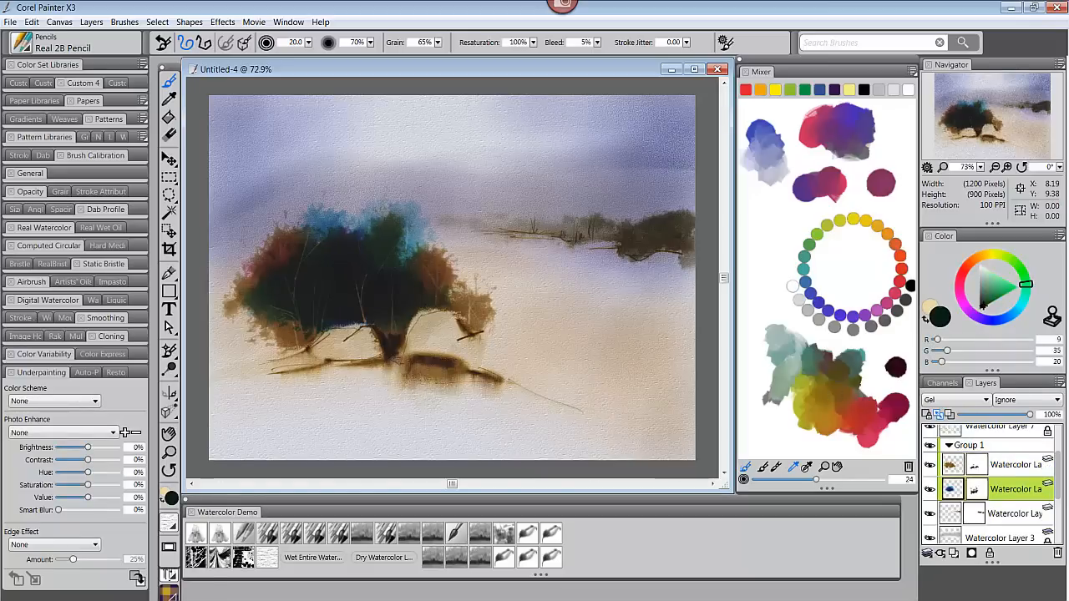
{"action": "left_click", "coordinate": [46, 42]}
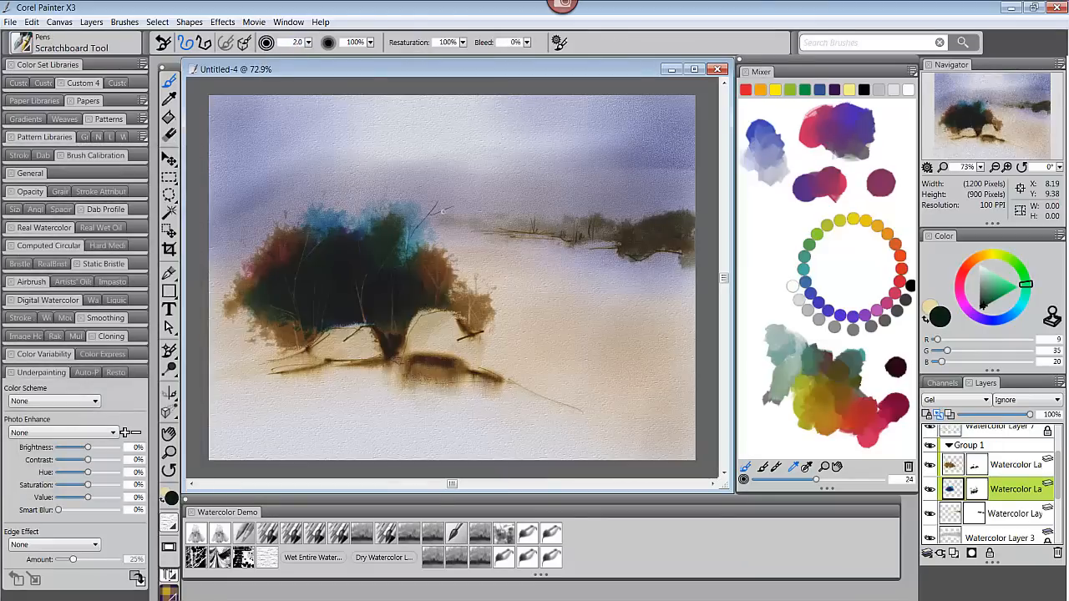
{"action": "mouse_move", "coordinate": [604, 461]}
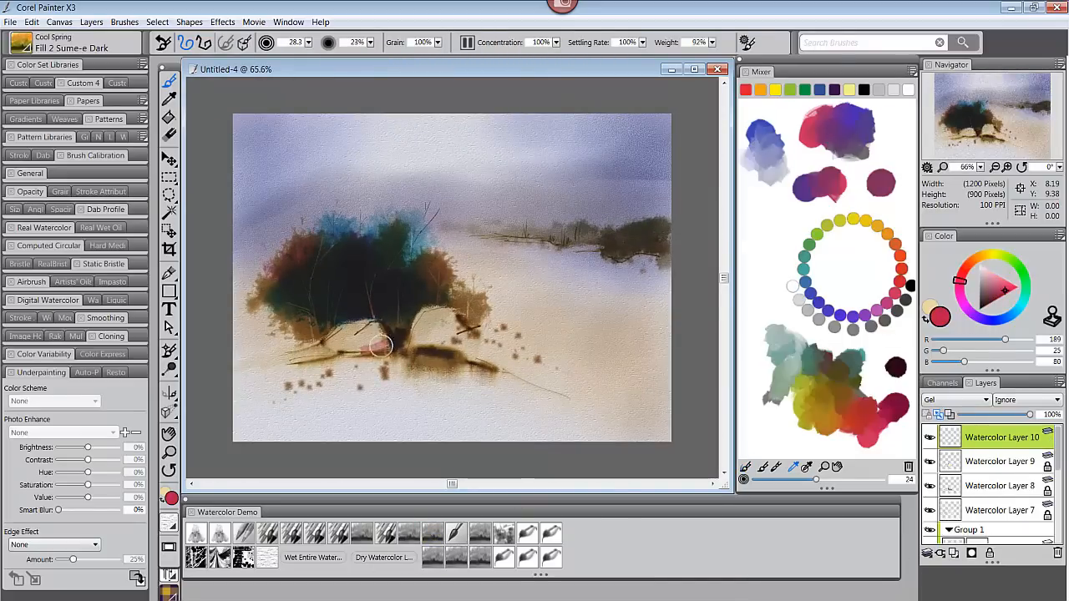
- Paint pale beach highlights and accents near the tree, then return to the Canvas layer
{"action": "left_click_drag", "start_coordinate": [381, 346], "coordinate": [521, 447]}
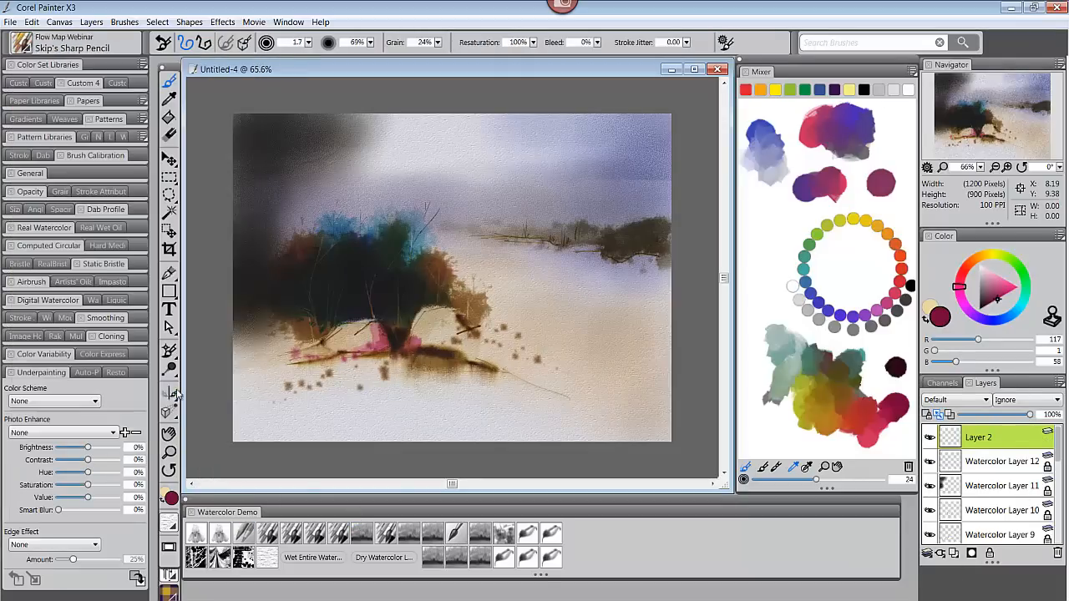
{"action": "left_click", "coordinate": [982, 288]}
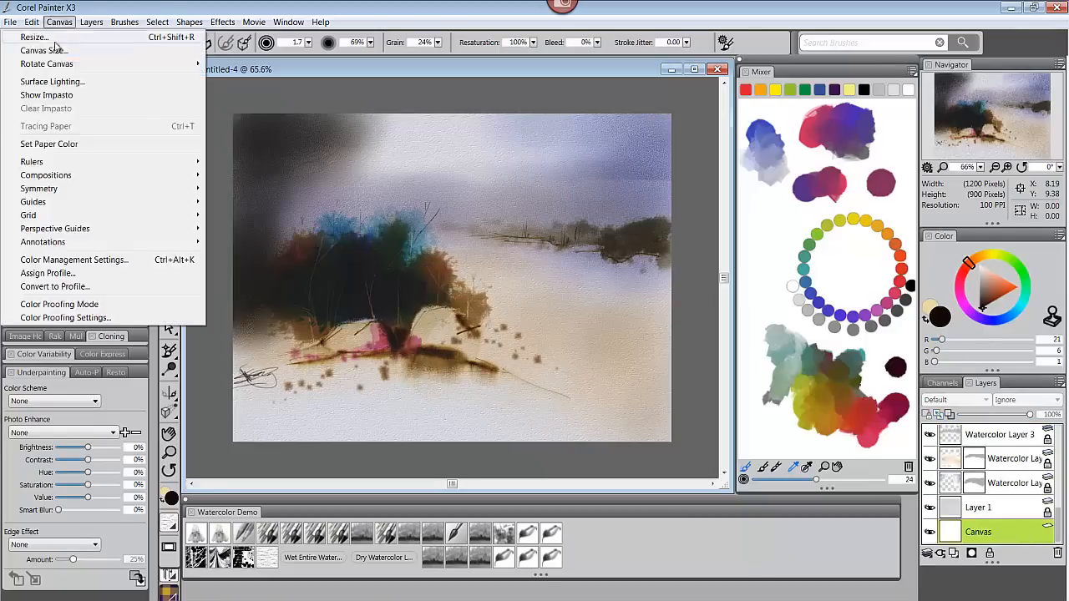
- Enlarge the canvas with a border on every side to 1245 pixels wide and select all
{"action": "left_click", "coordinate": [34, 37]}
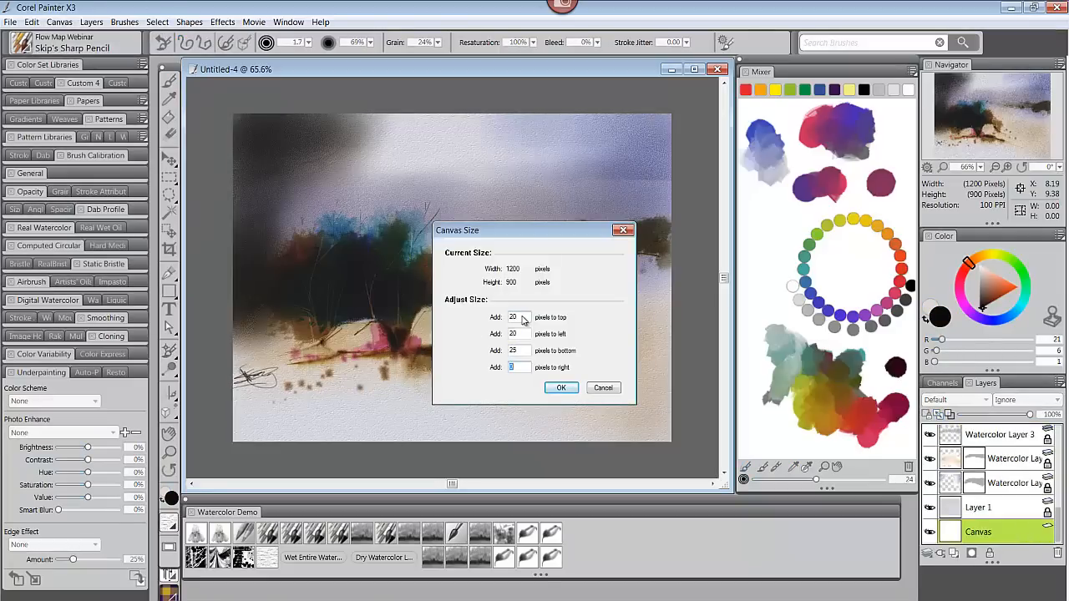
{"action": "left_click", "coordinate": [157, 21]}
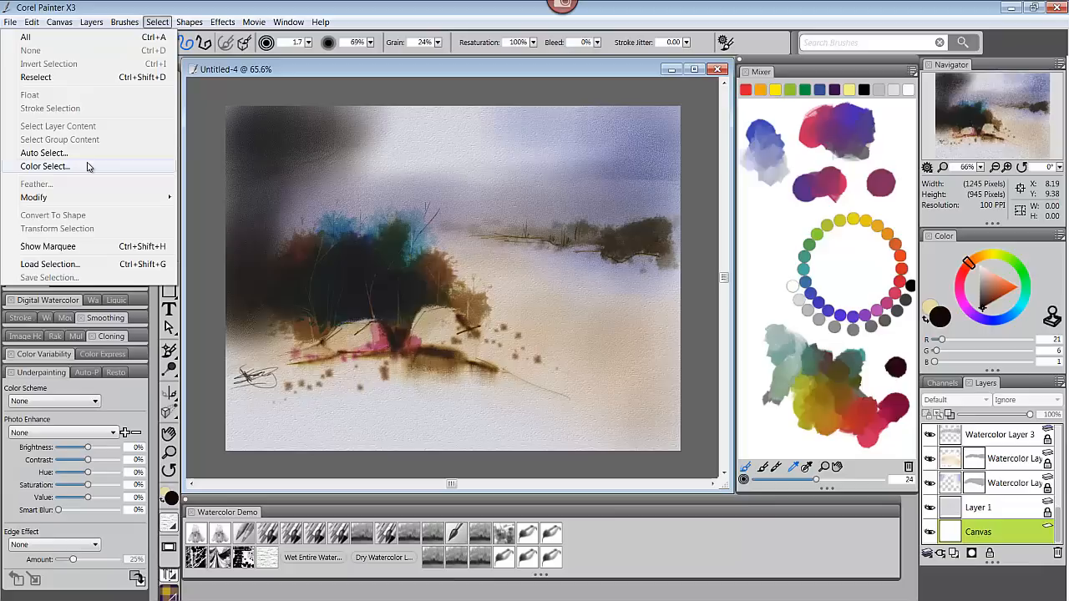
{"action": "left_click", "coordinate": [25, 36]}
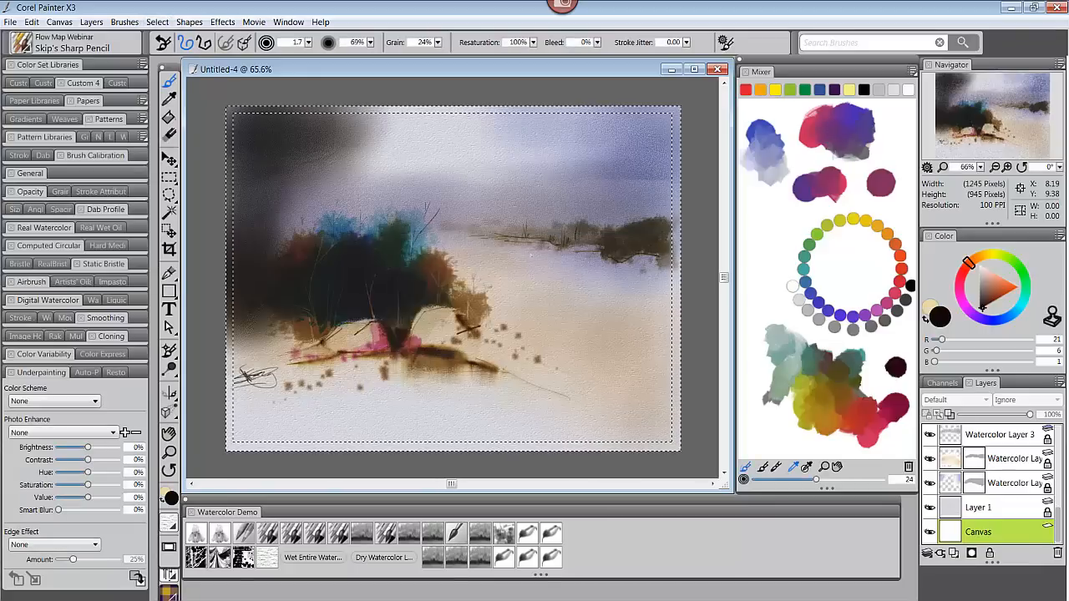